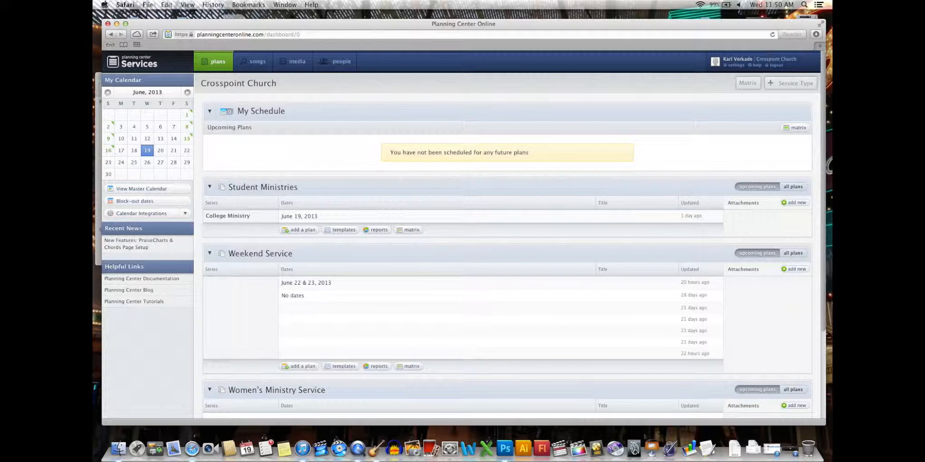
mouse_move(289, 157)
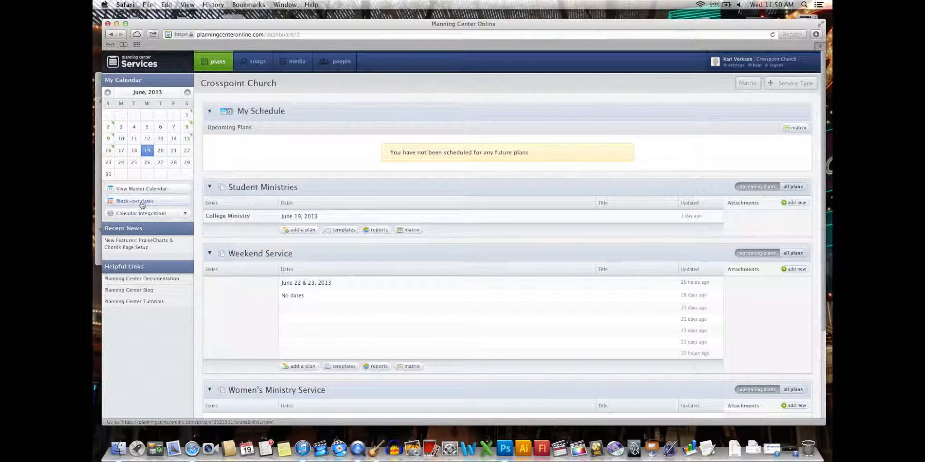
Start a new block-out beginning August 3, 2013, ending August 4
click(134, 201)
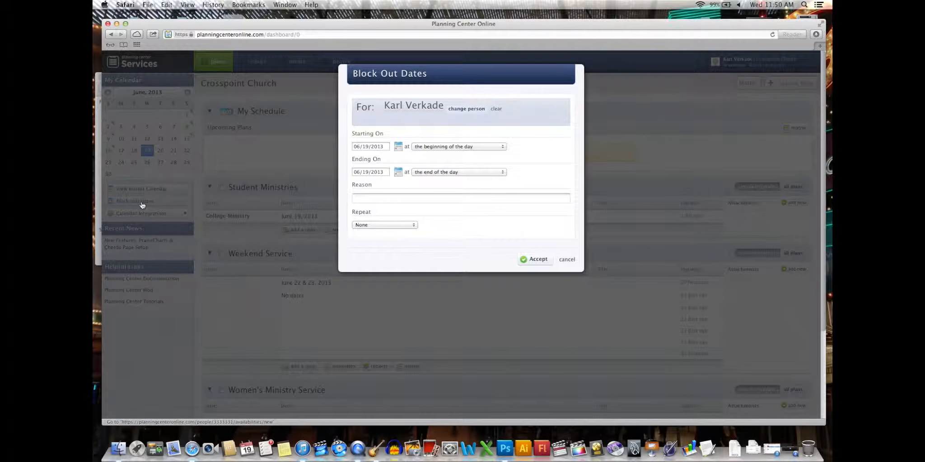
mouse_move(440, 170)
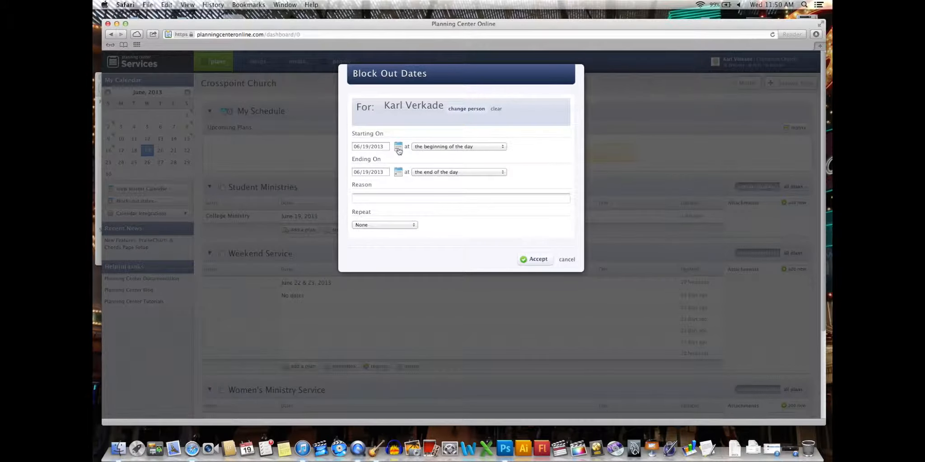
click(397, 147)
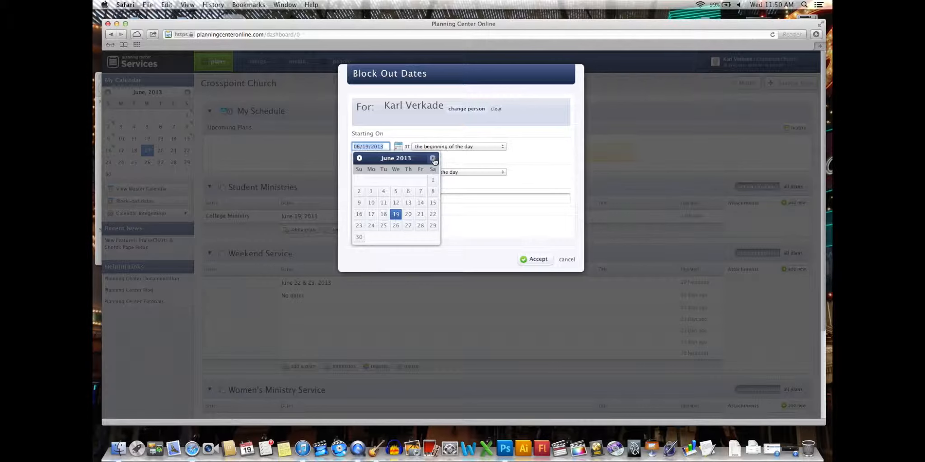
click(433, 160)
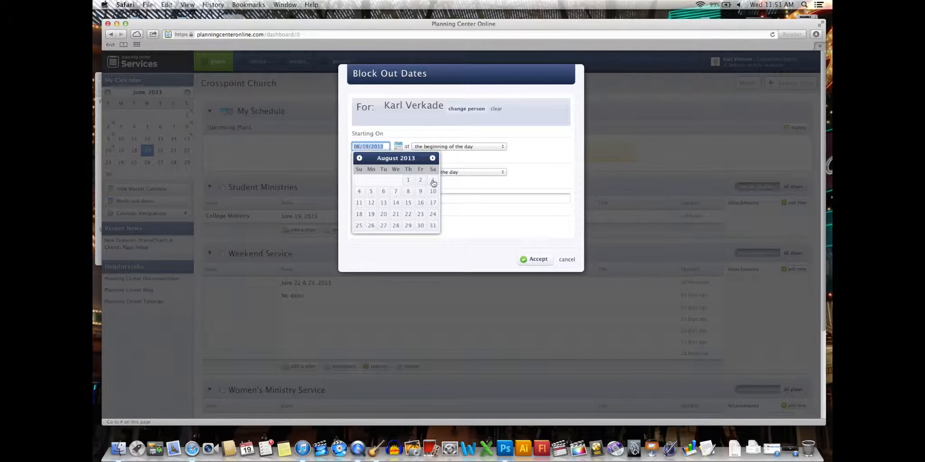
click(432, 180)
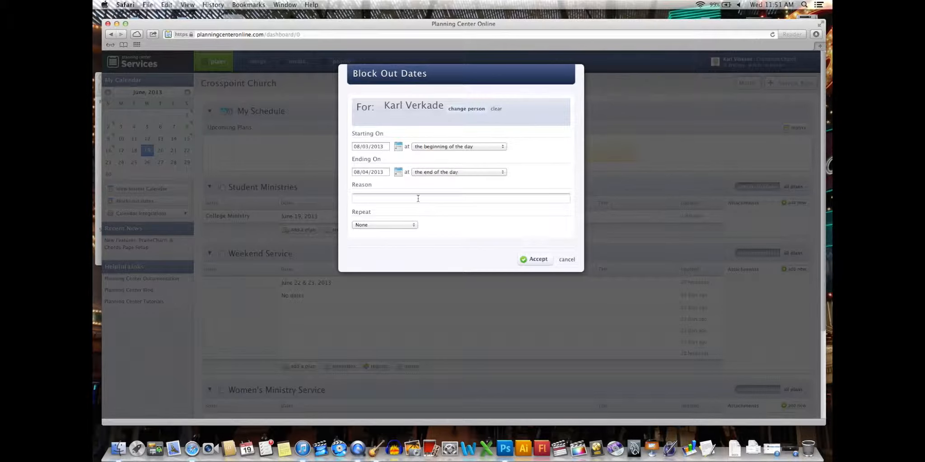
Enter 'Anniversary' as the reason, set Repeat to None, and accept
click(461, 198)
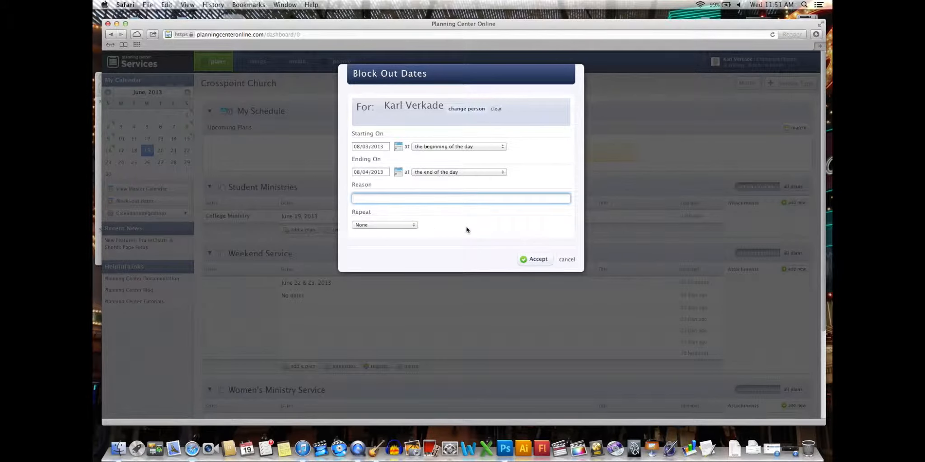
text(Ann)
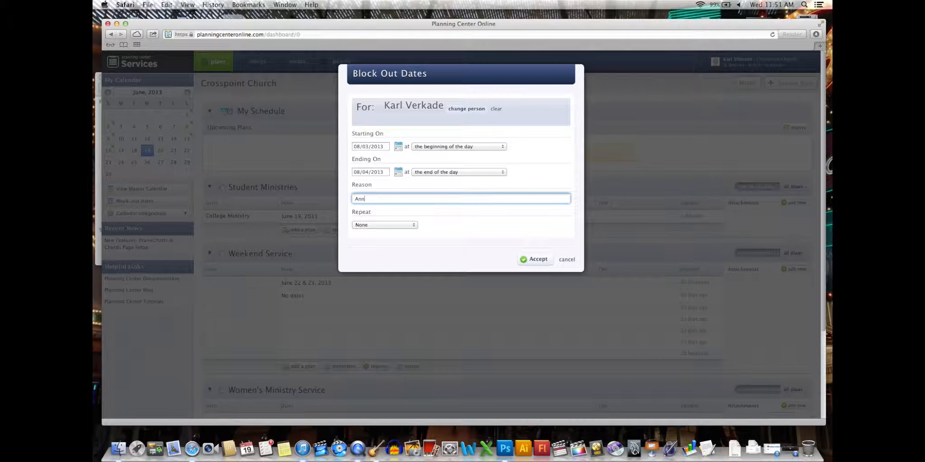
text(iversary)
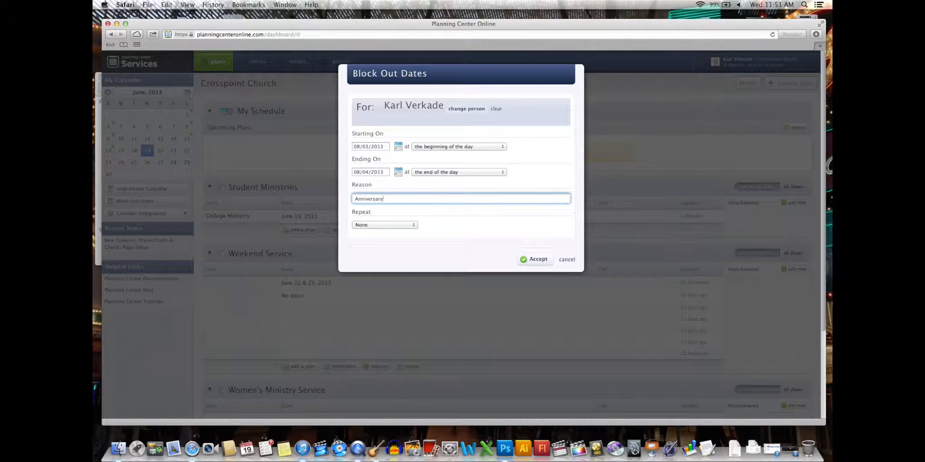
click(384, 225)
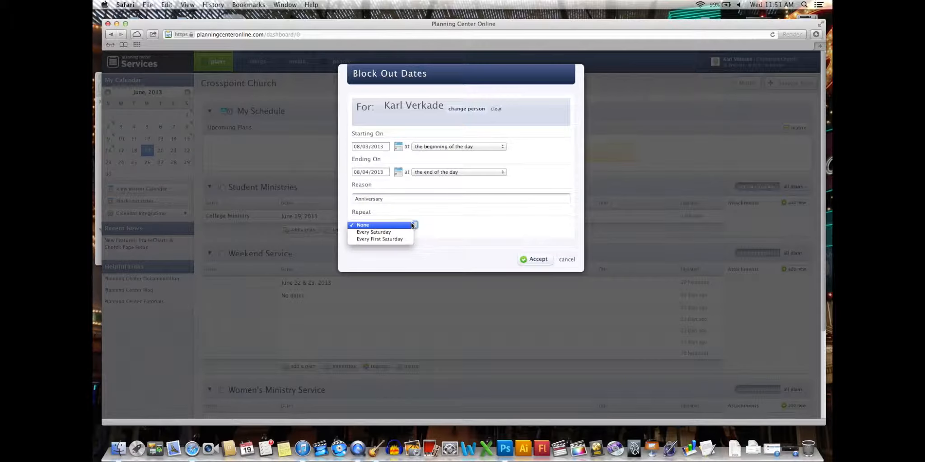
mouse_move(374, 231)
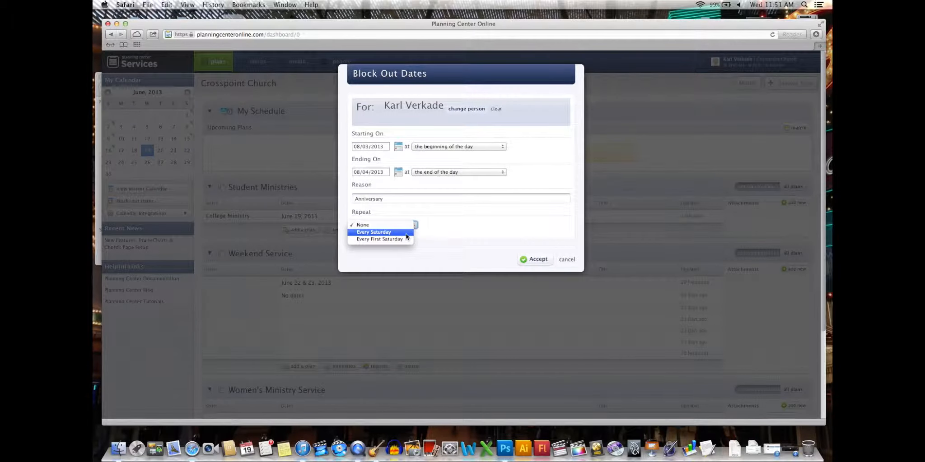
mouse_move(403, 239)
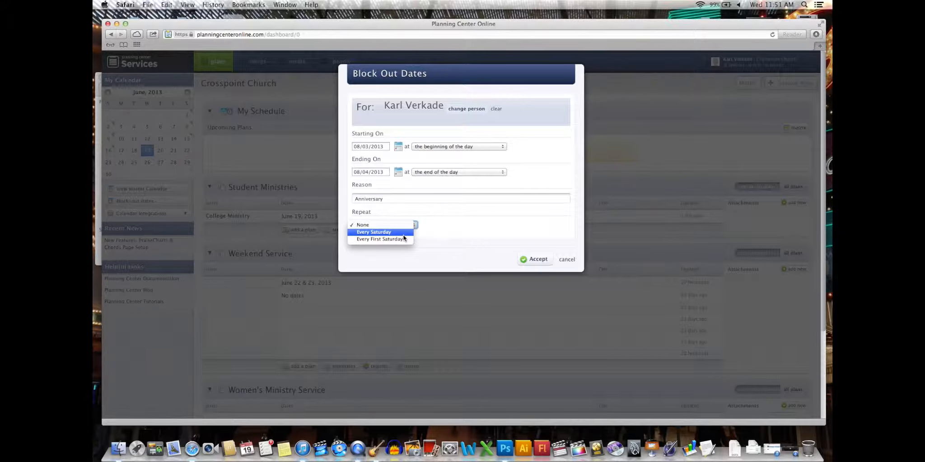
click(362, 225)
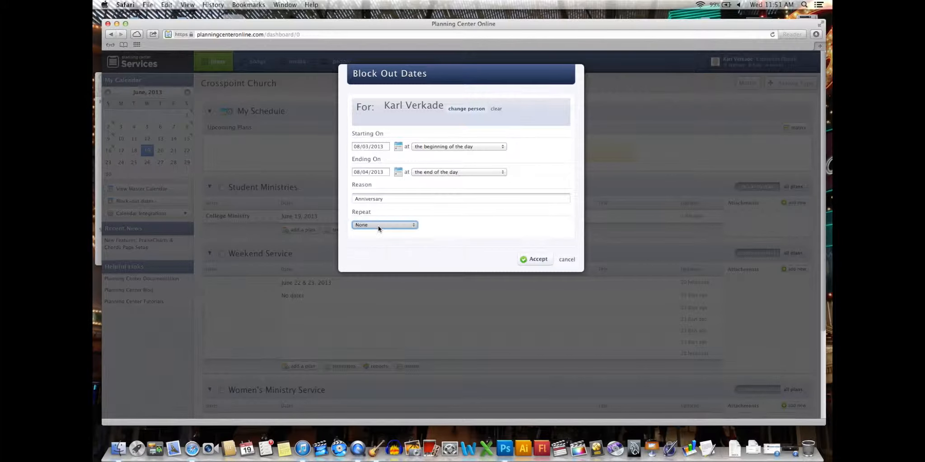
click(534, 259)
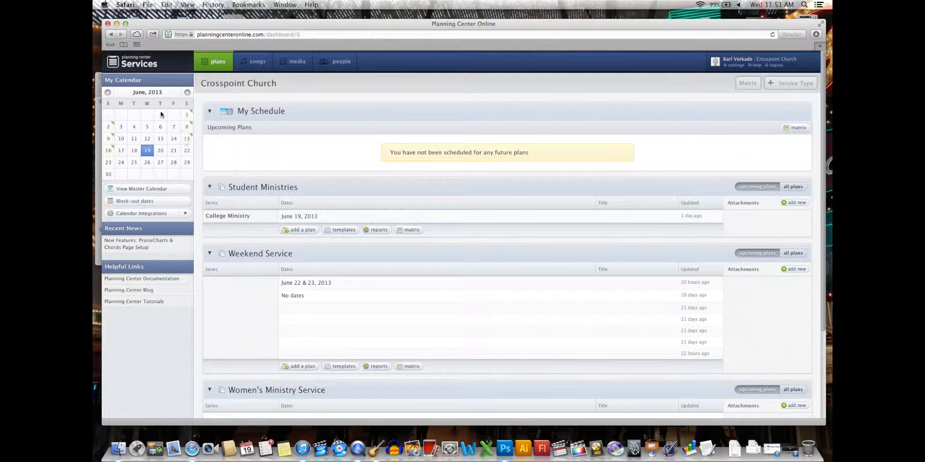
mouse_move(186, 114)
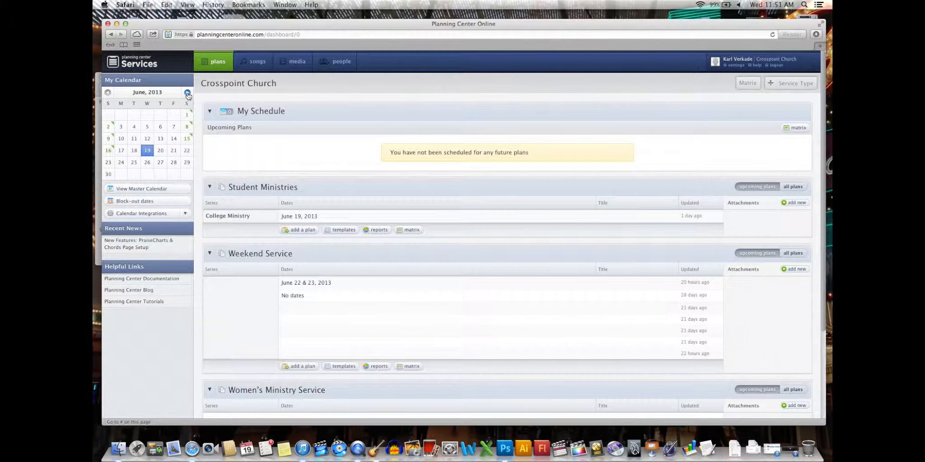
Advance the My Calendar widget through July to August 2013
click(187, 93)
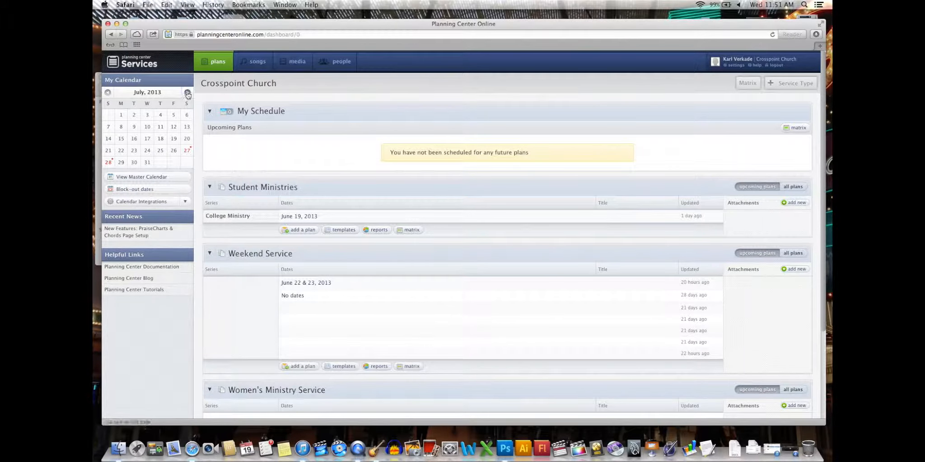
click(187, 93)
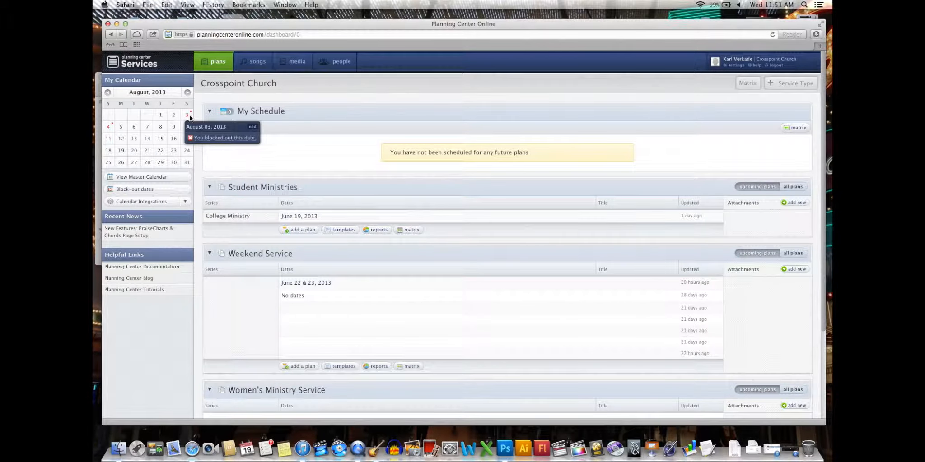